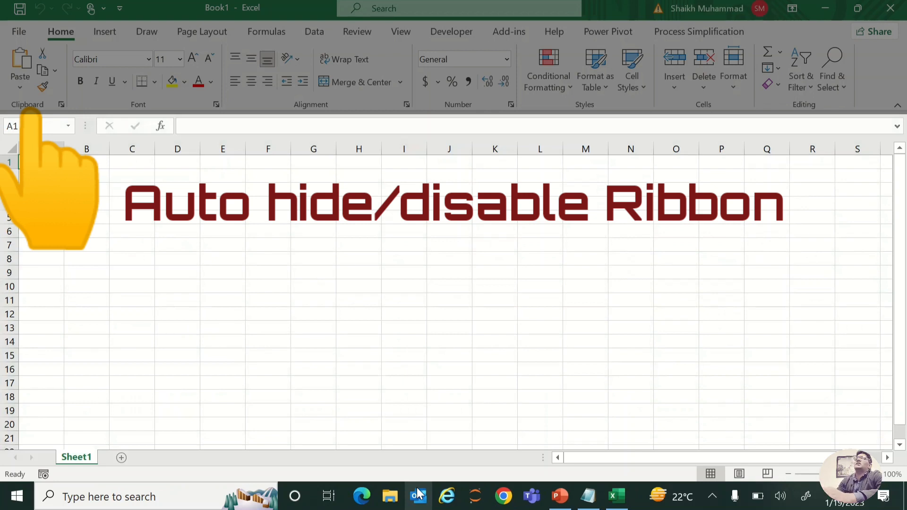
Open the Visual Basic for Applications editor with Alt+F11.
key("alt")
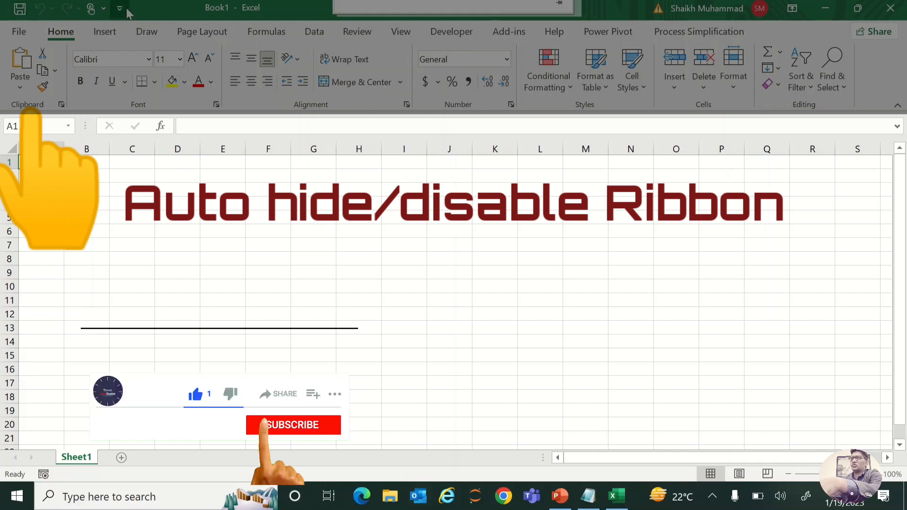
left_click(291, 424)
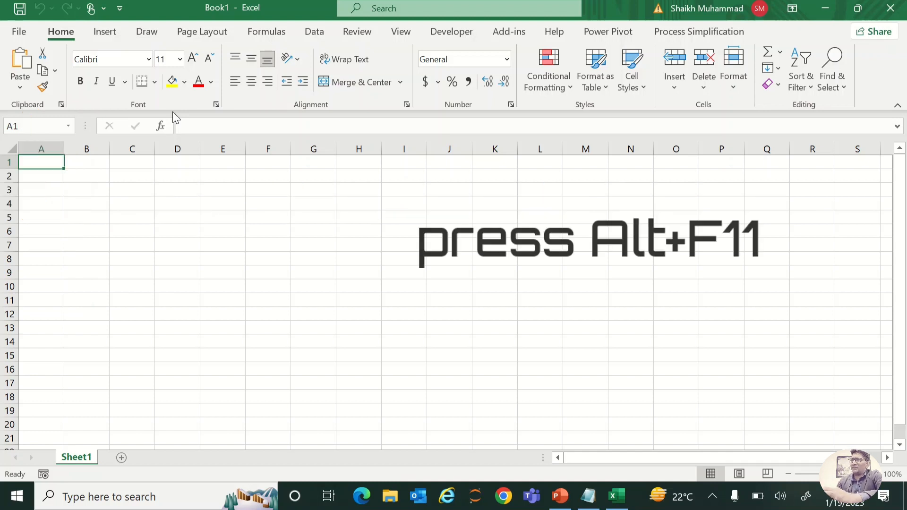
key("alt+f11")
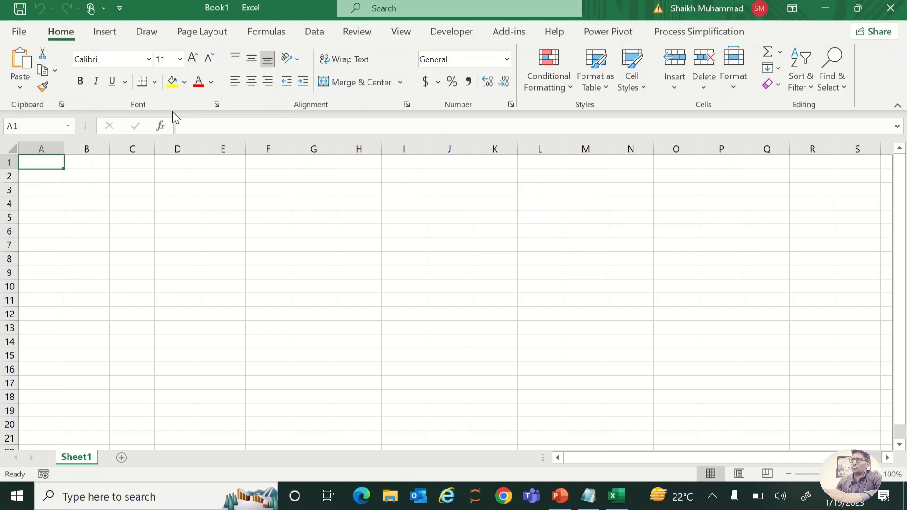
left_click(358, 203)
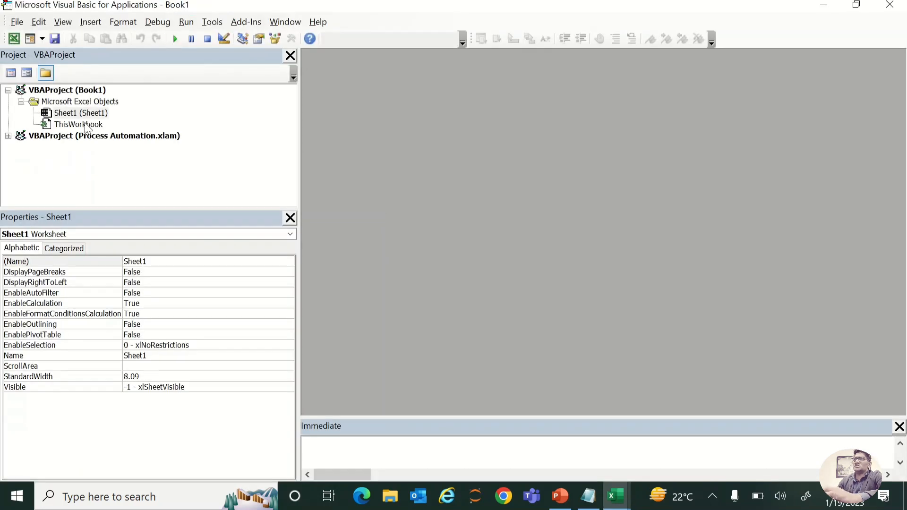
Open the ThisWorkbook code module and choose Workbook from the Object dropdown.
left_click(78, 124)
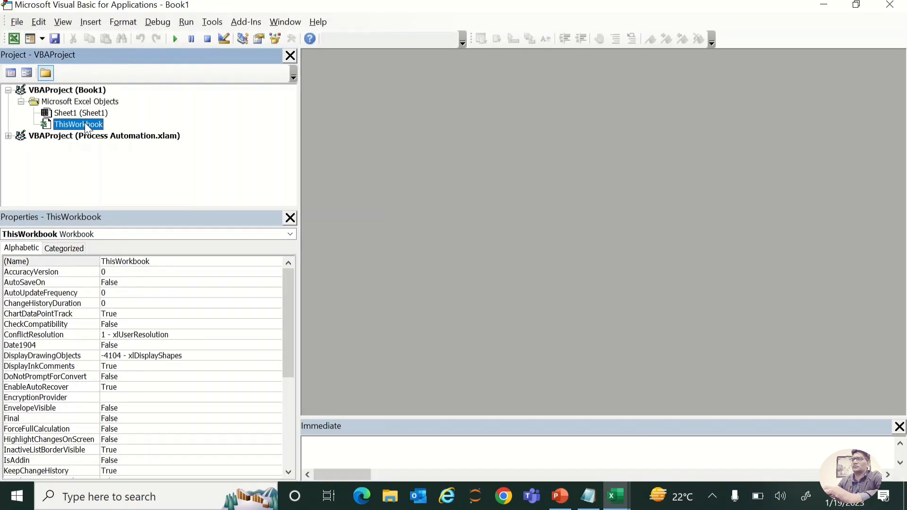
double_click(78, 124)
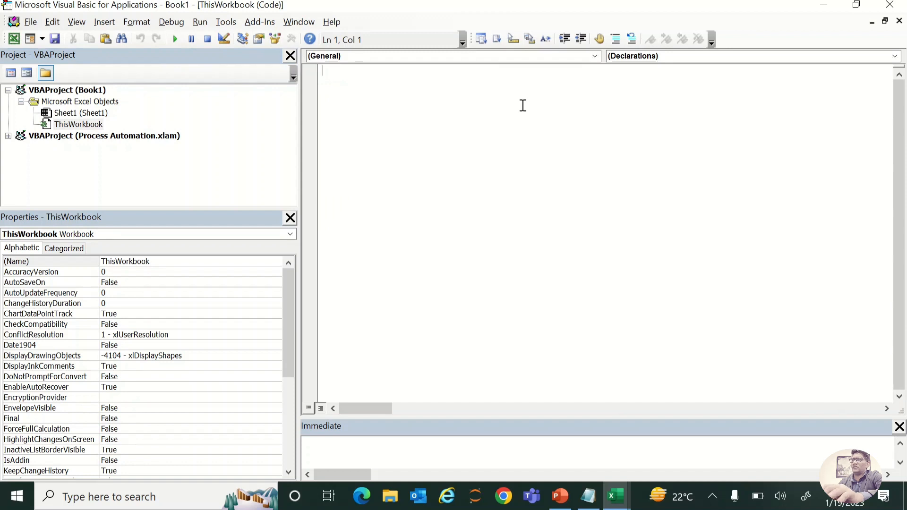
mouse_move(603, 61)
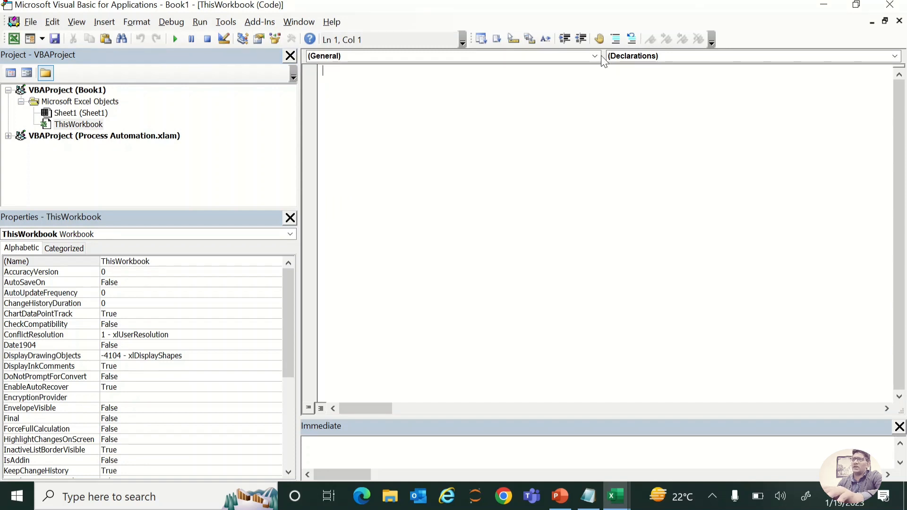
left_click(594, 56)
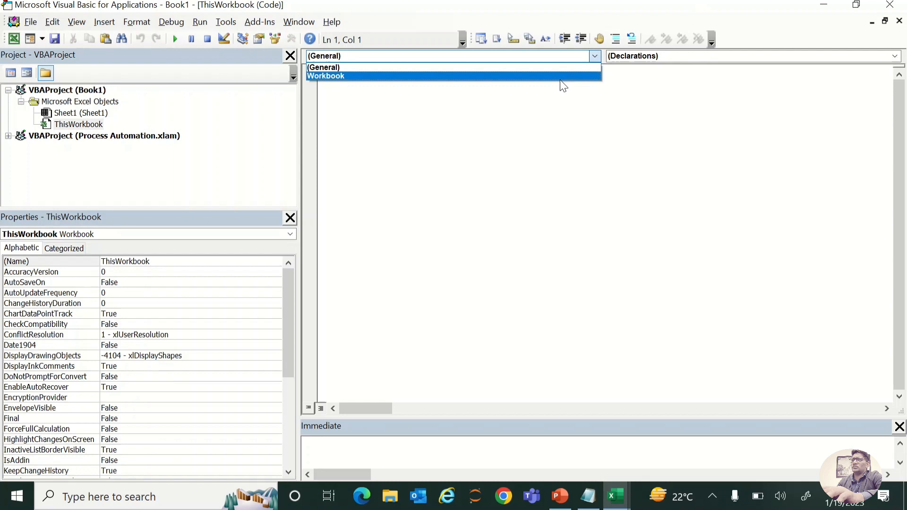
left_click(326, 76)
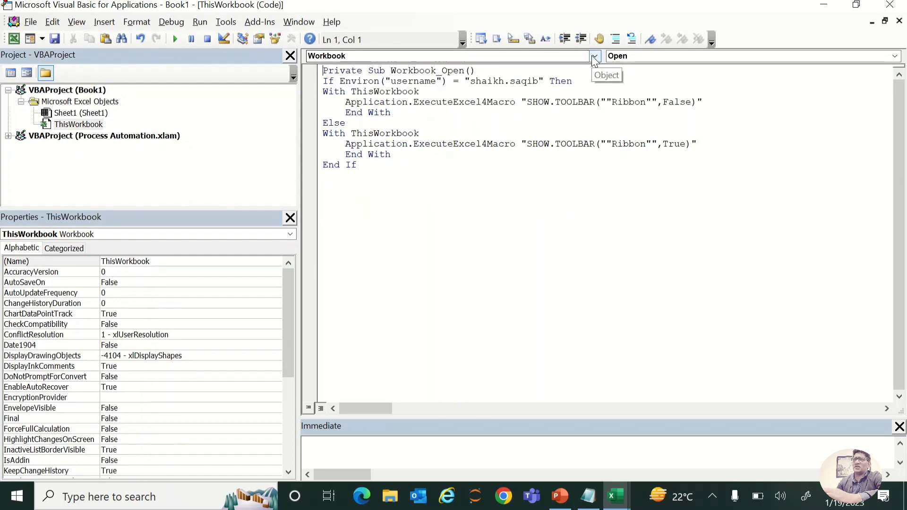
left_click(594, 56)
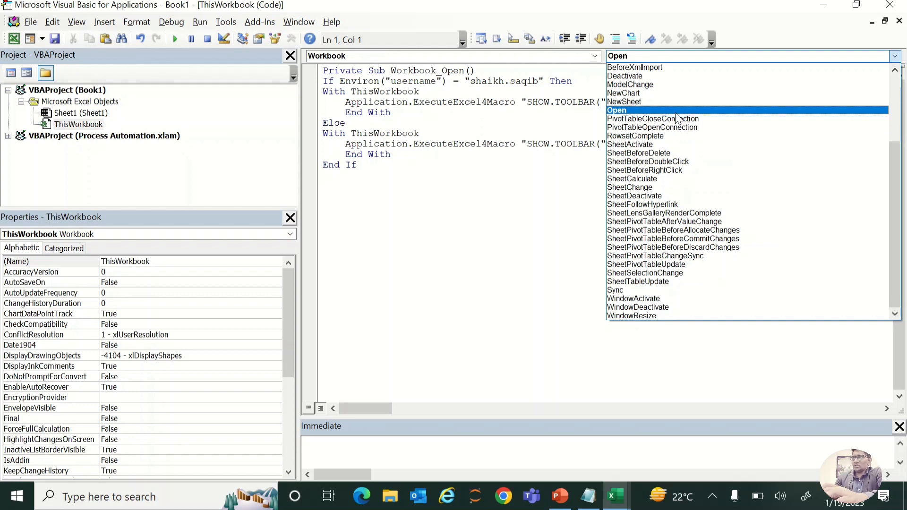
left_click(616, 110)
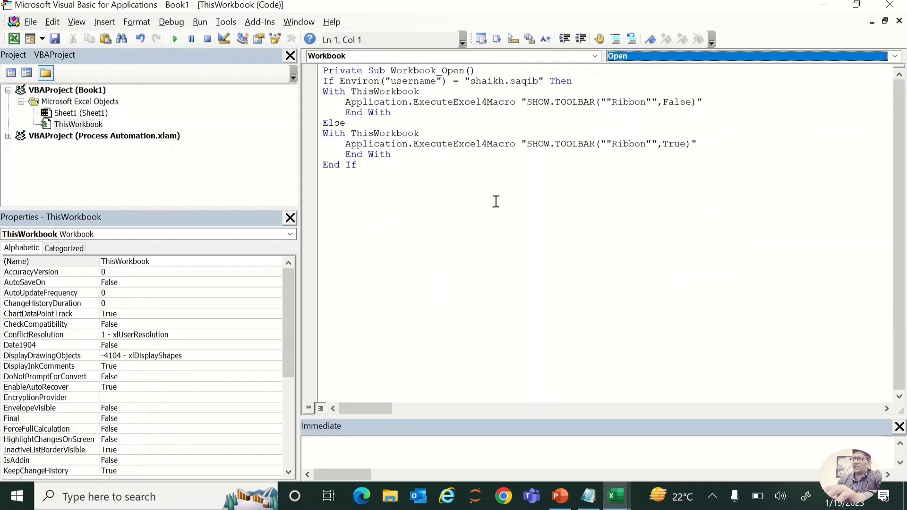
left_click(474, 70)
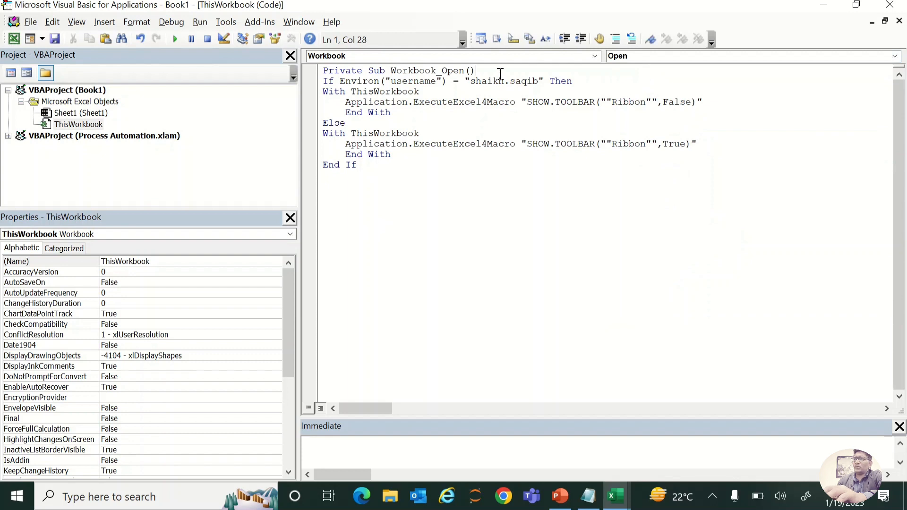
triple_click(445, 81)
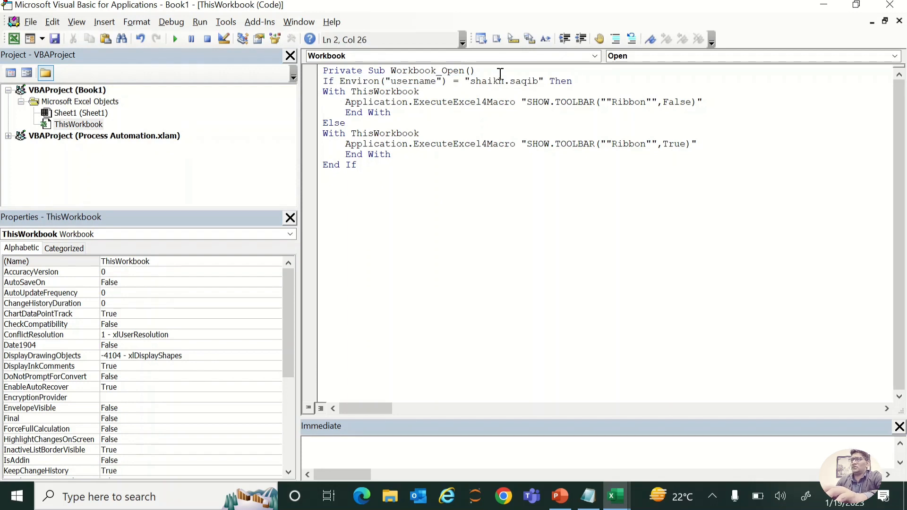
left_click(324, 81)
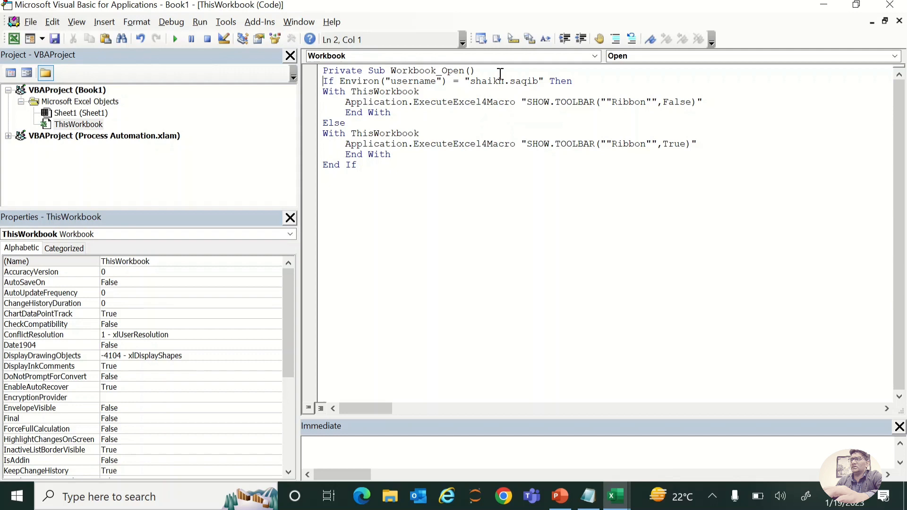
triple_click(445, 80)
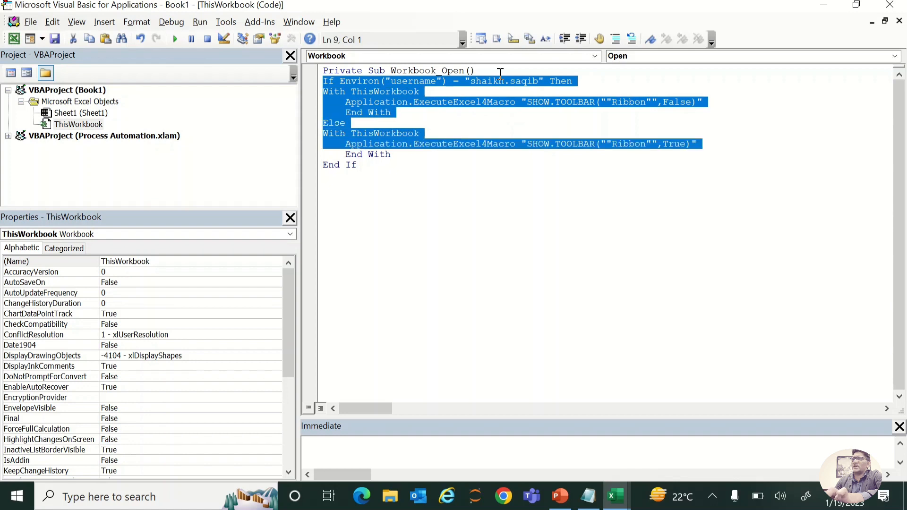
Comment out the If block and add MsgBox Environ("username").
left_click(615, 39)
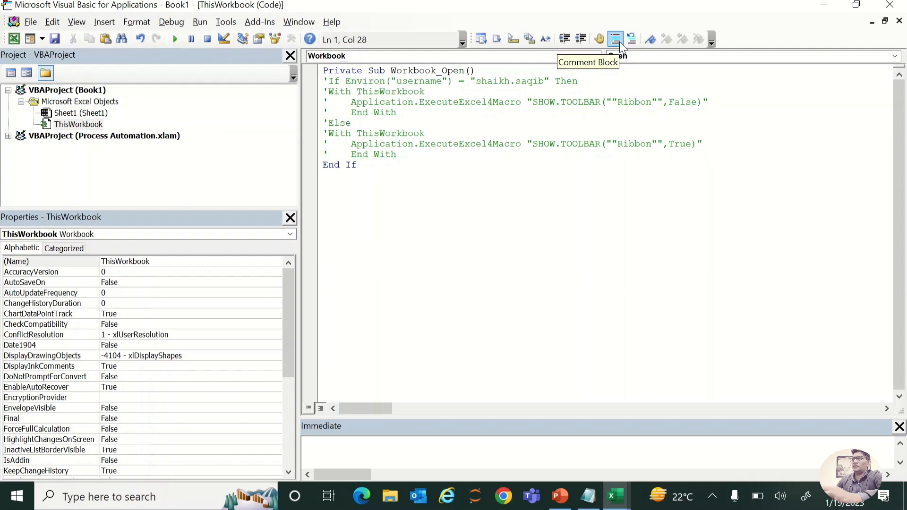
type("m")
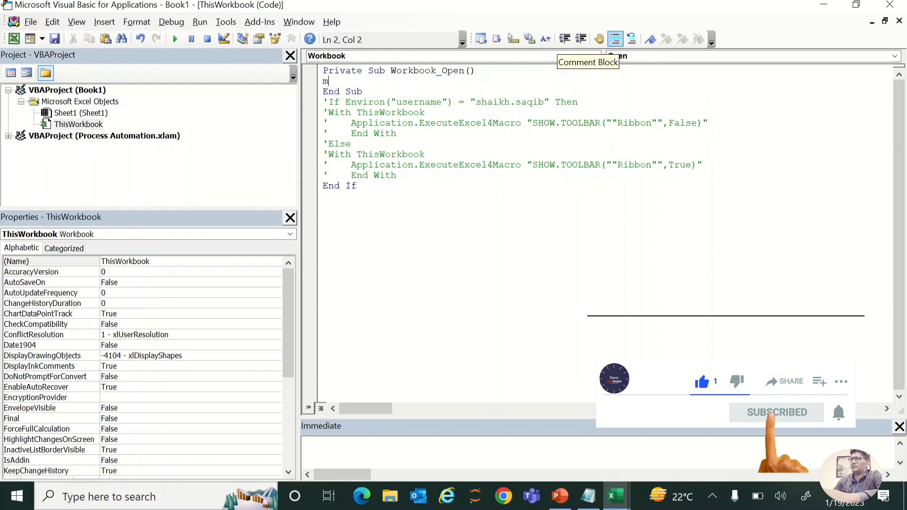
type("sgbox")
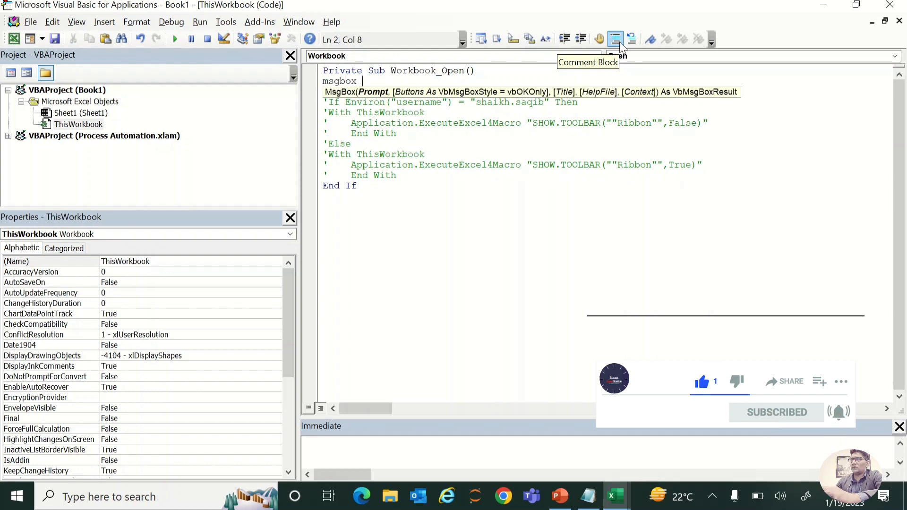
type("Environ(\"username\")")
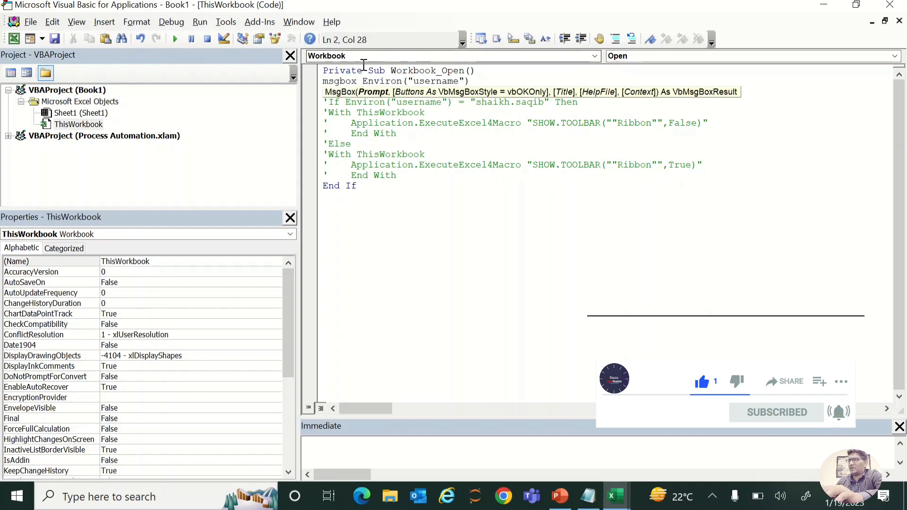
Run the macro, fixing the compile error by moving End Sub to the end.
left_click(174, 39)
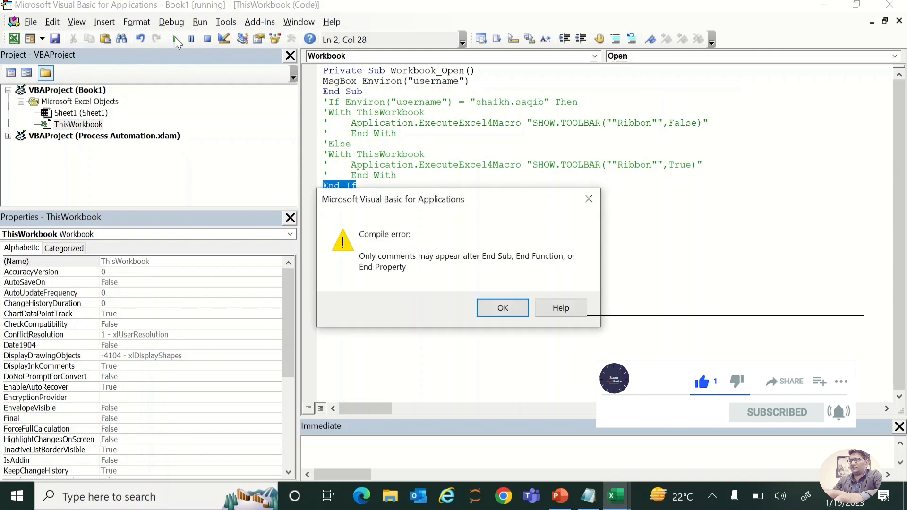
left_click(502, 308)
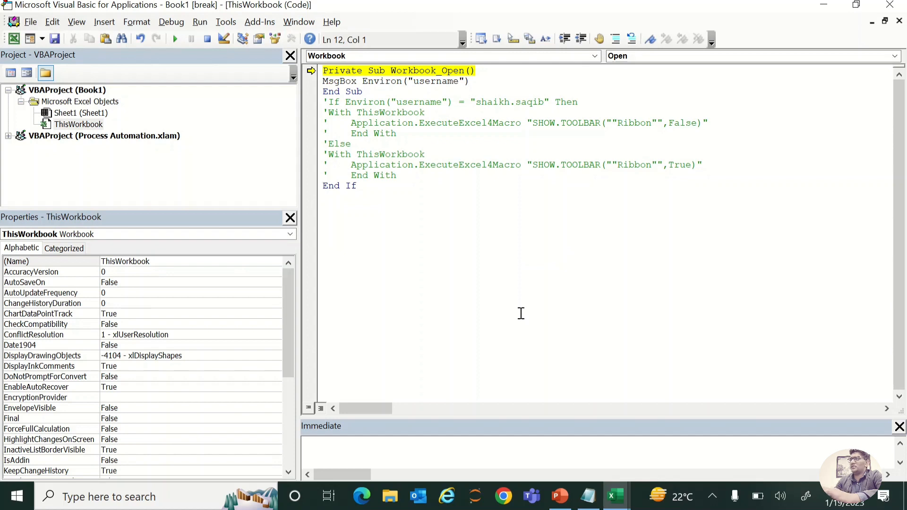
type("end")
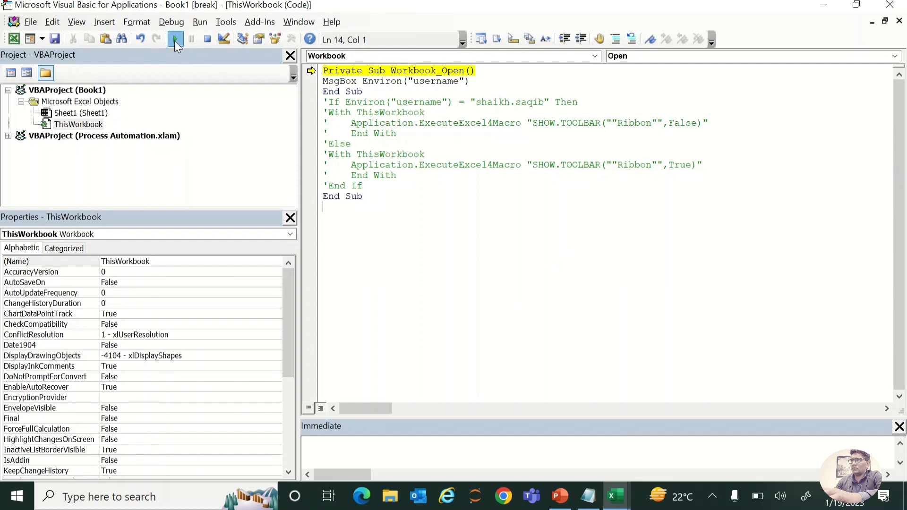
left_click(175, 39)
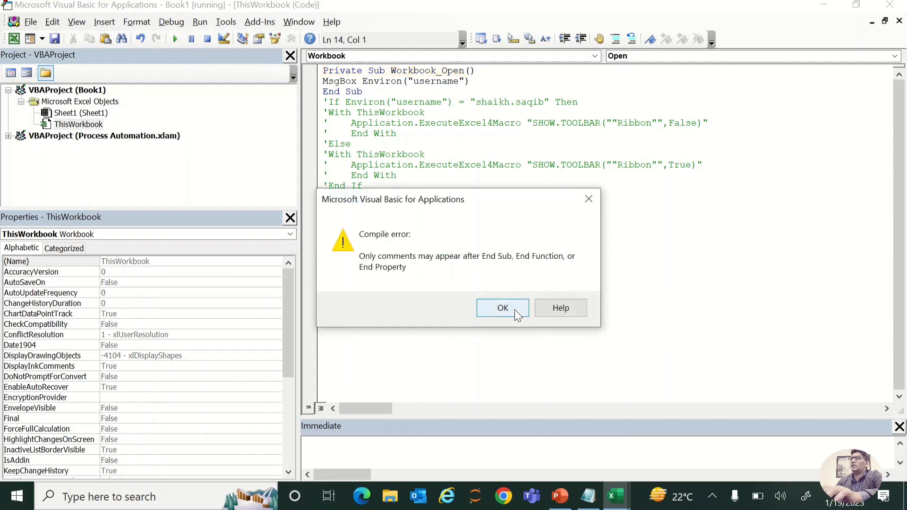
left_click(502, 307)
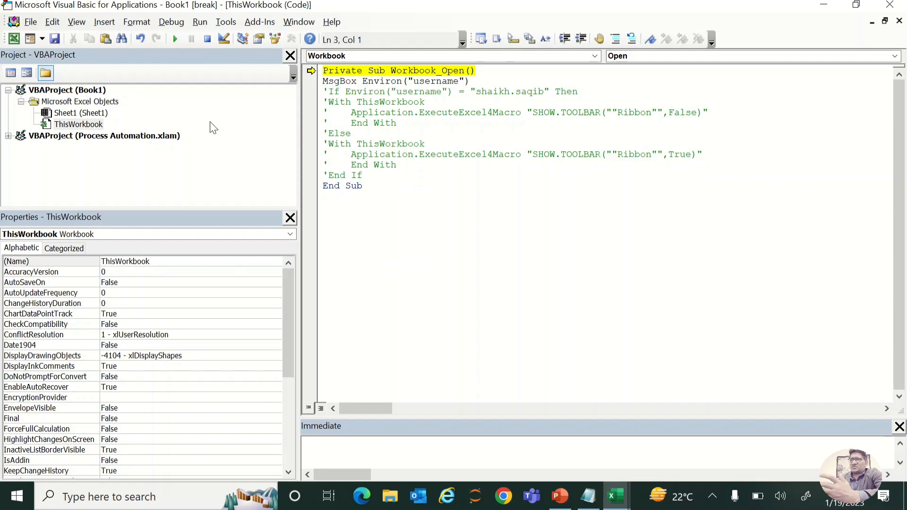
Run Workbook_Open and dismiss the message box showing the username.
left_click(175, 39)
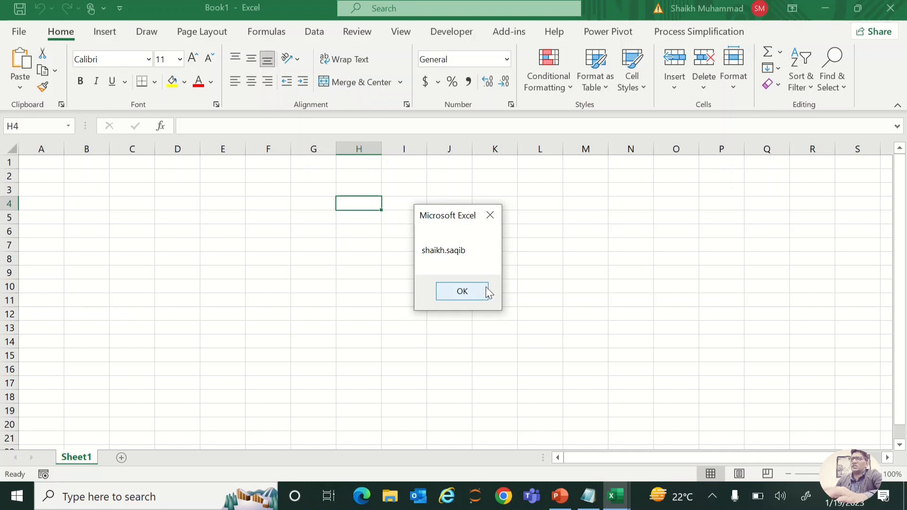
left_click(461, 291)
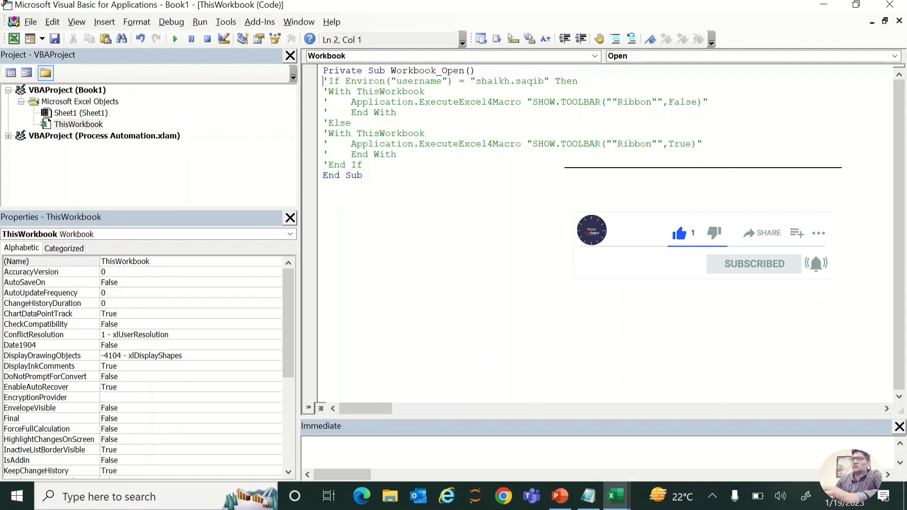
Uncomment the ribbon If/Else lines with Uncomment Block.
left_click_drag(327, 81, 358, 123)
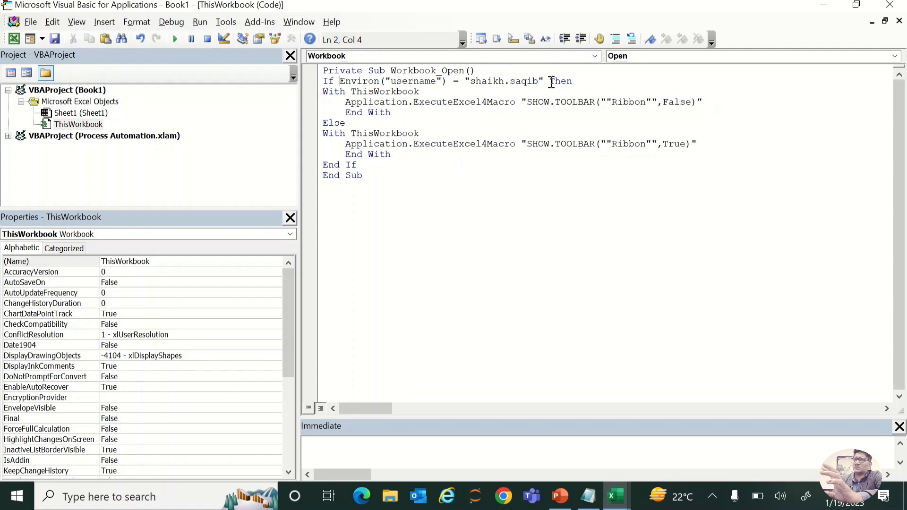
left_click(547, 80)
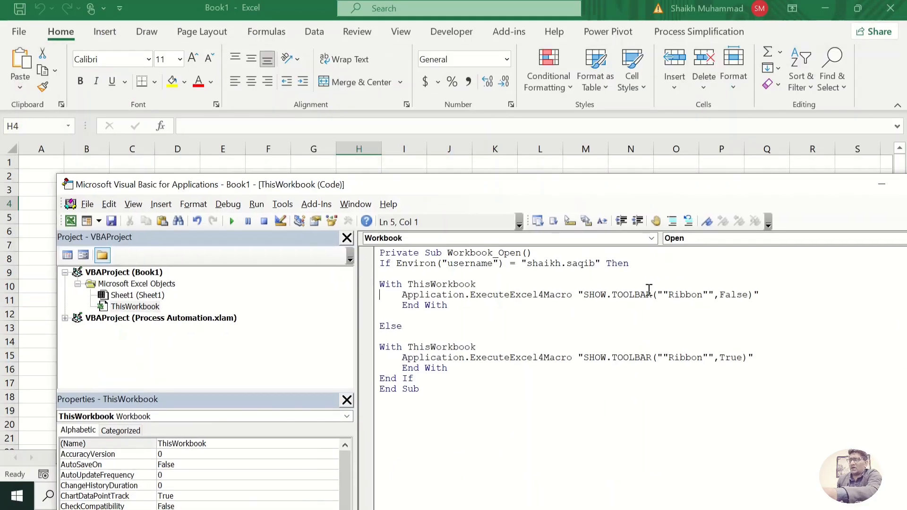
Step through Workbook_Open with F8 until the ribbon hides.
key("f8")
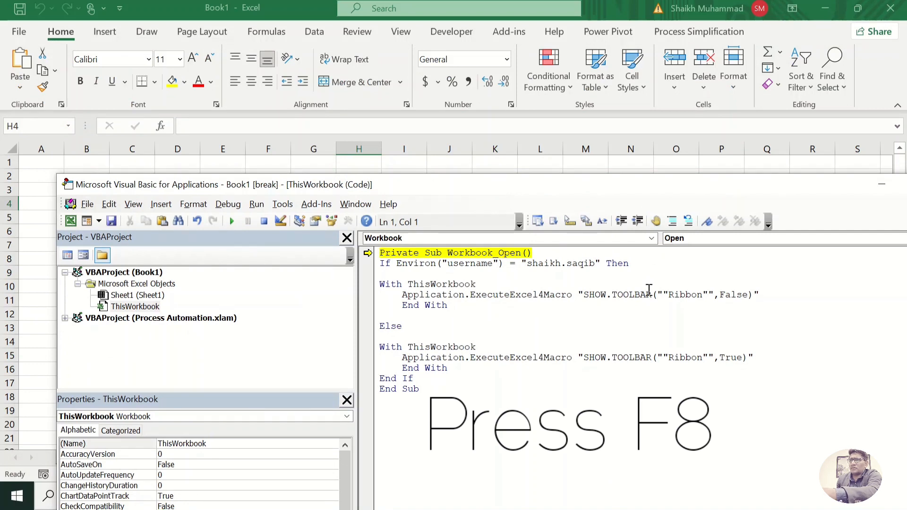
key("f8")
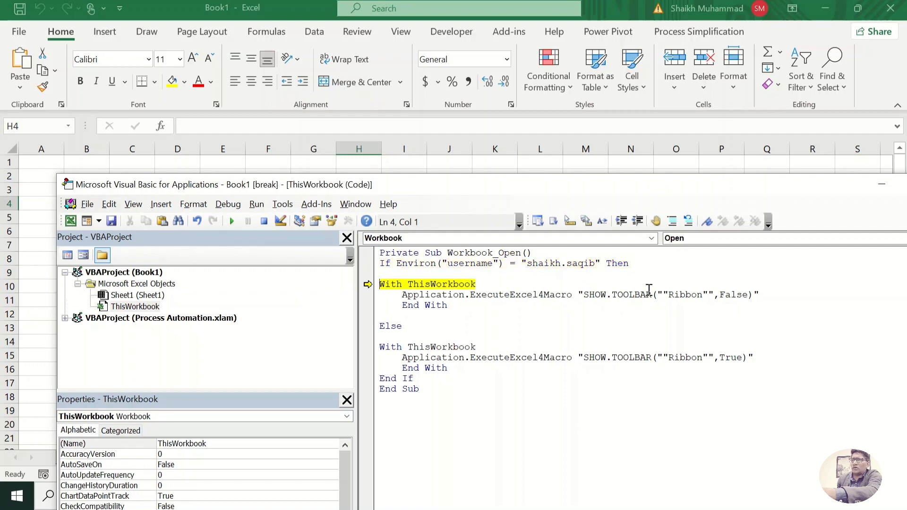
key("F8")
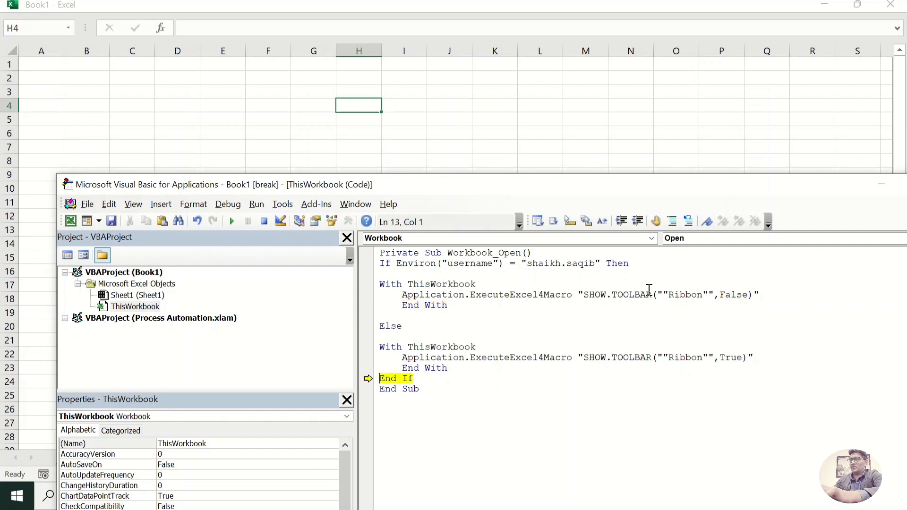
key("F8")
type("Tru")
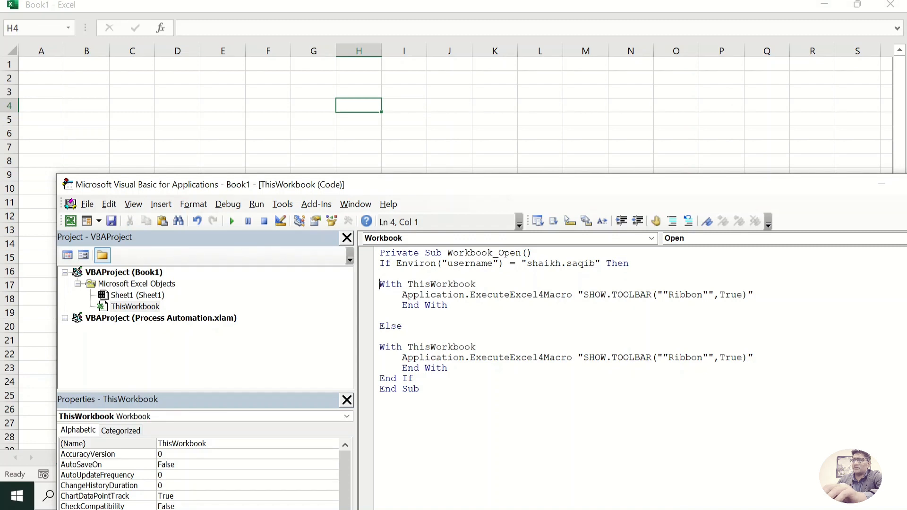
left_click(379, 295)
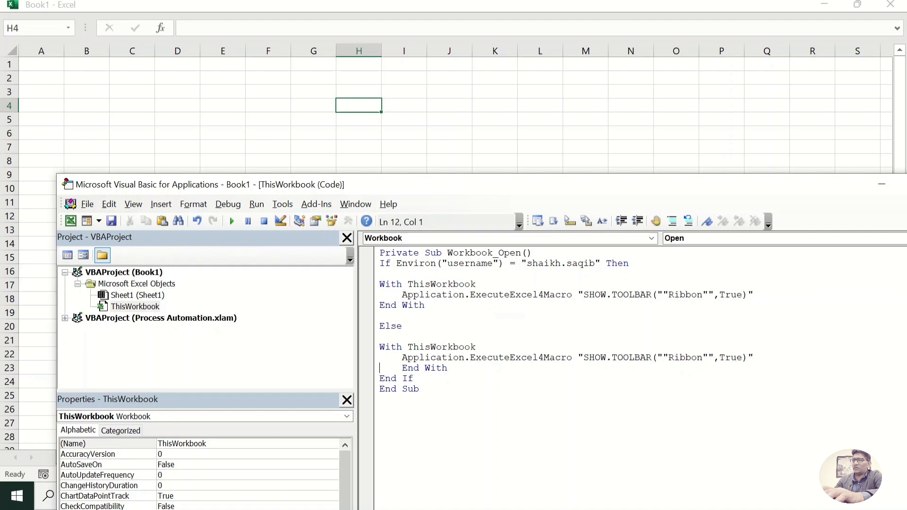
Edit the Else branch's True value, then restore the ribbon and open Book2.
double_click(730, 357)
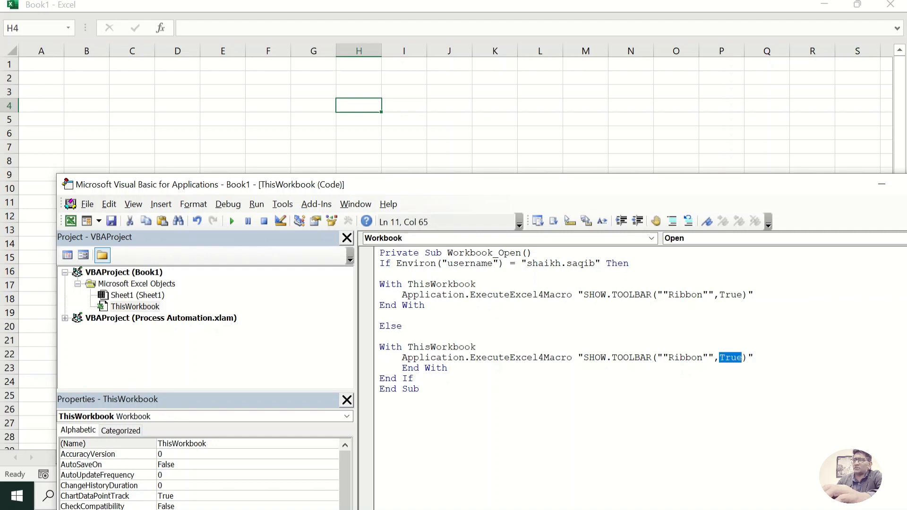
type("False")
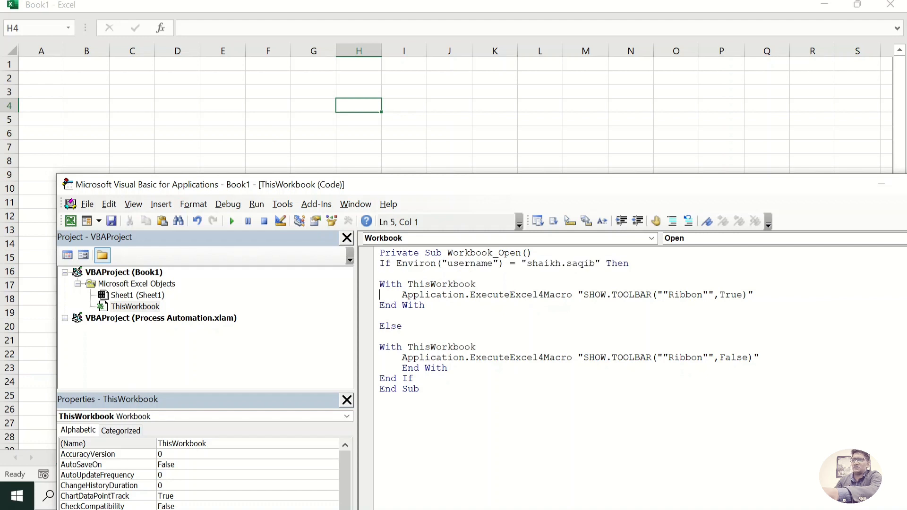
left_click(381, 336)
type("Tru")
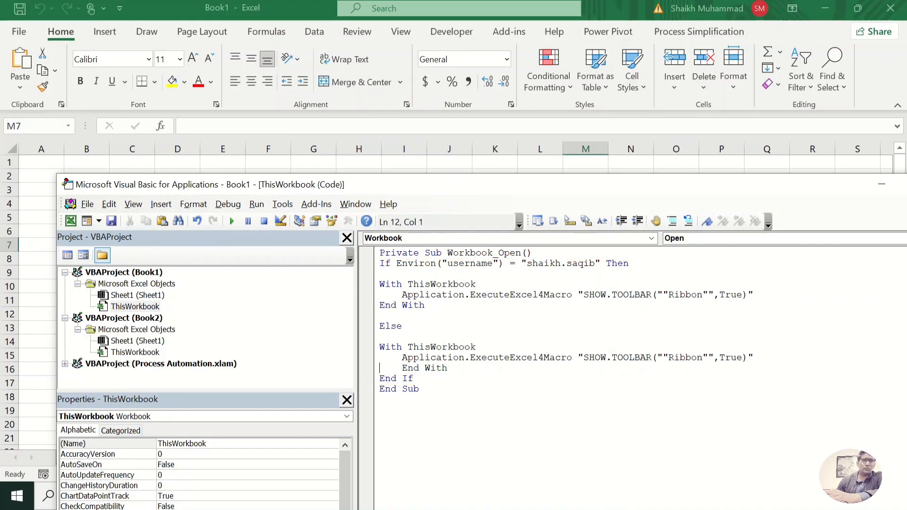
type("\\")
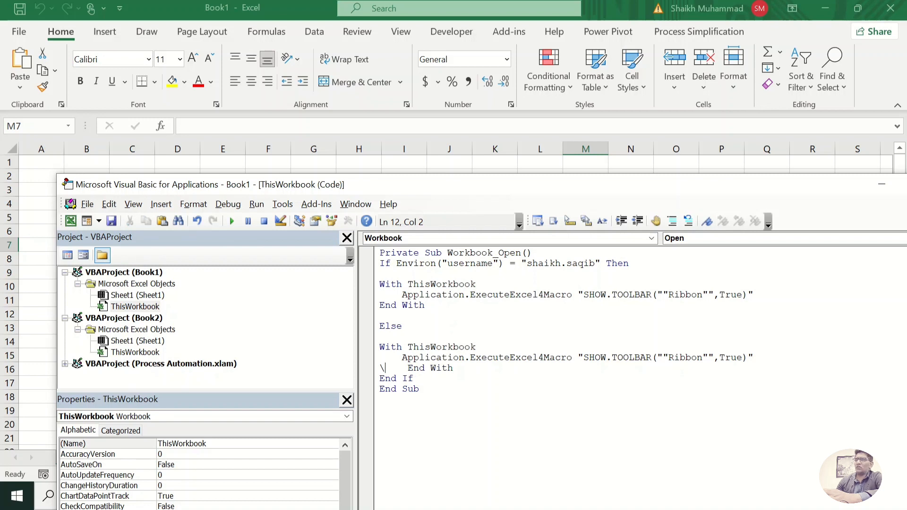